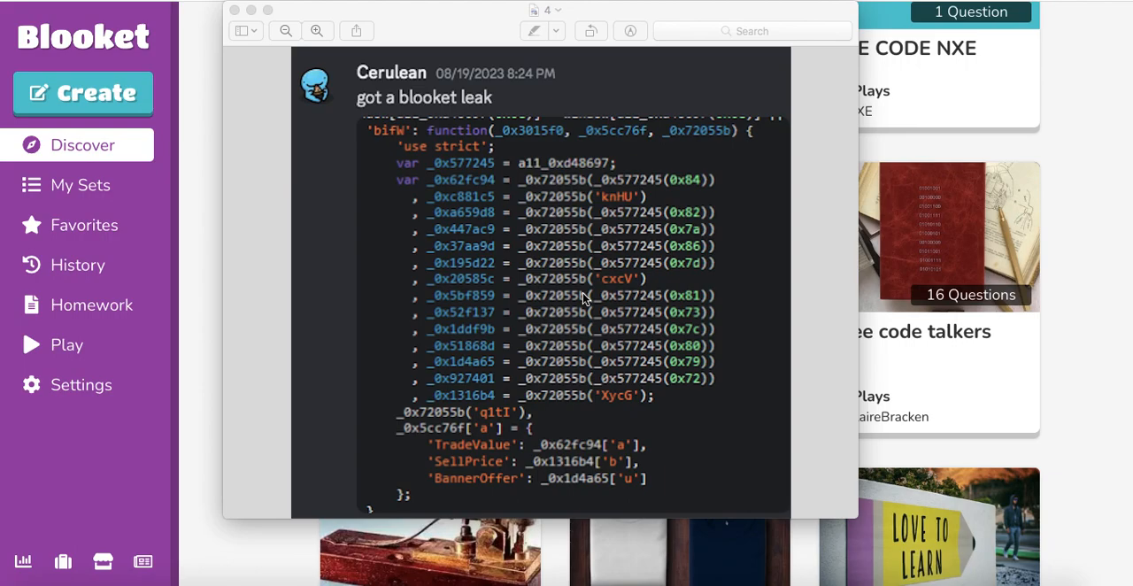
mouse_move(917, 576)
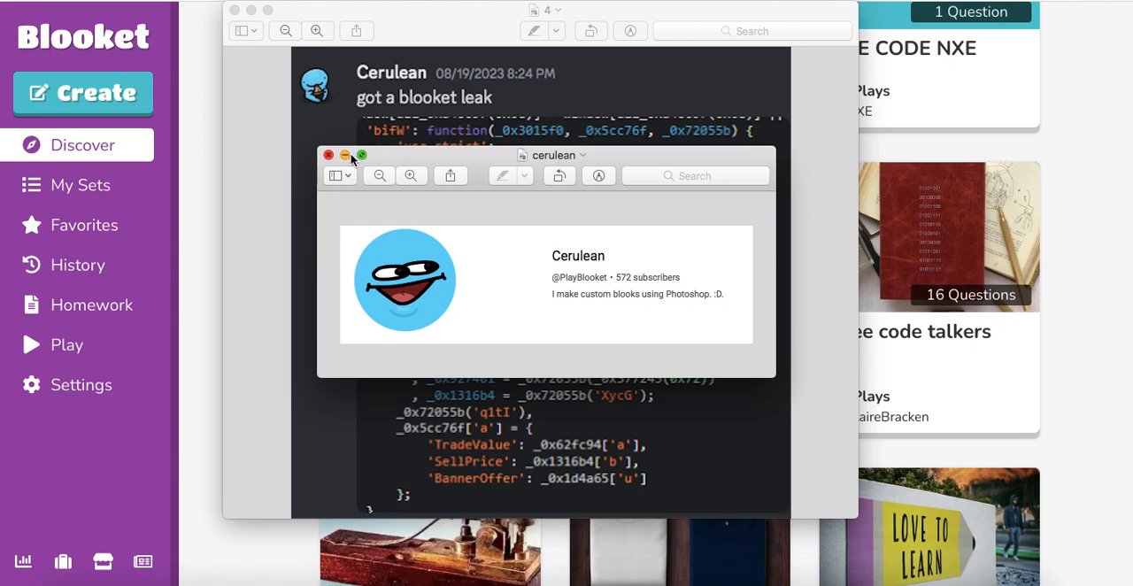
Close the code screenshot in Preview and switch to Blooket's player stats page.
left_click(329, 155)
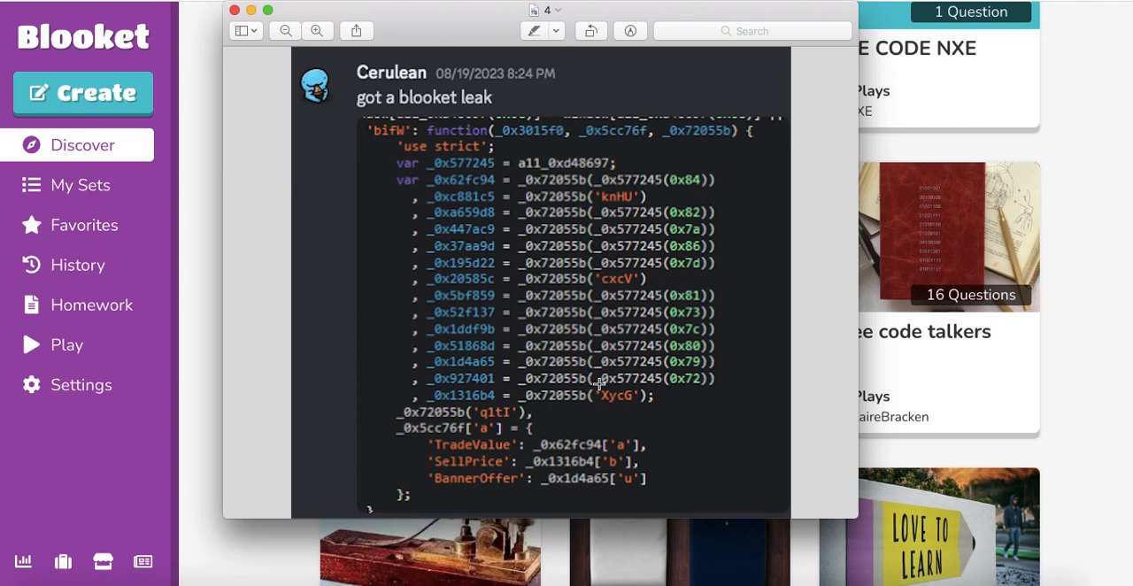
mouse_move(619, 358)
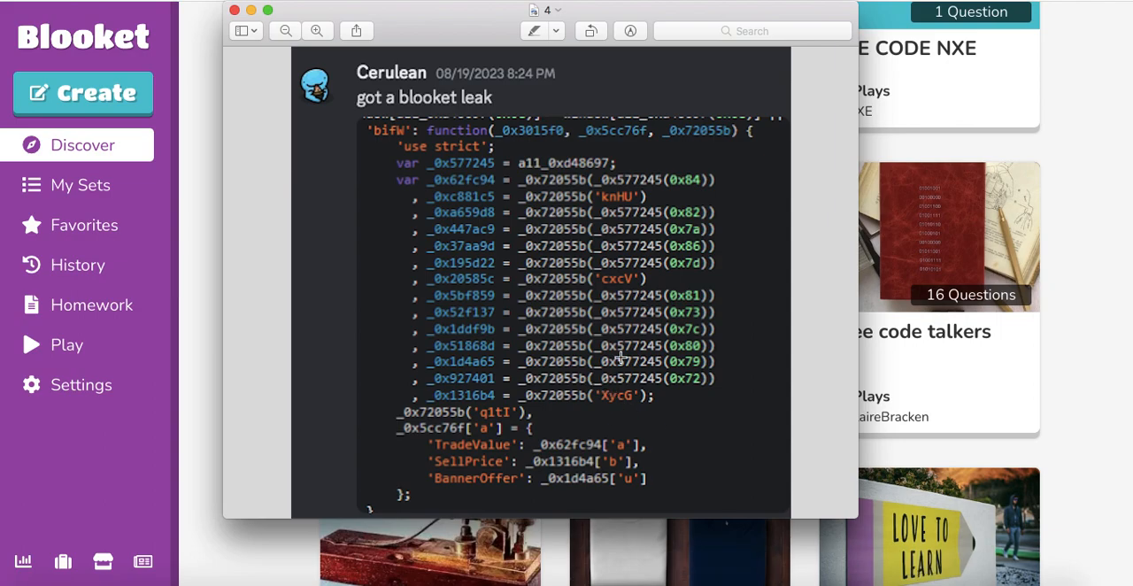
mouse_move(631, 292)
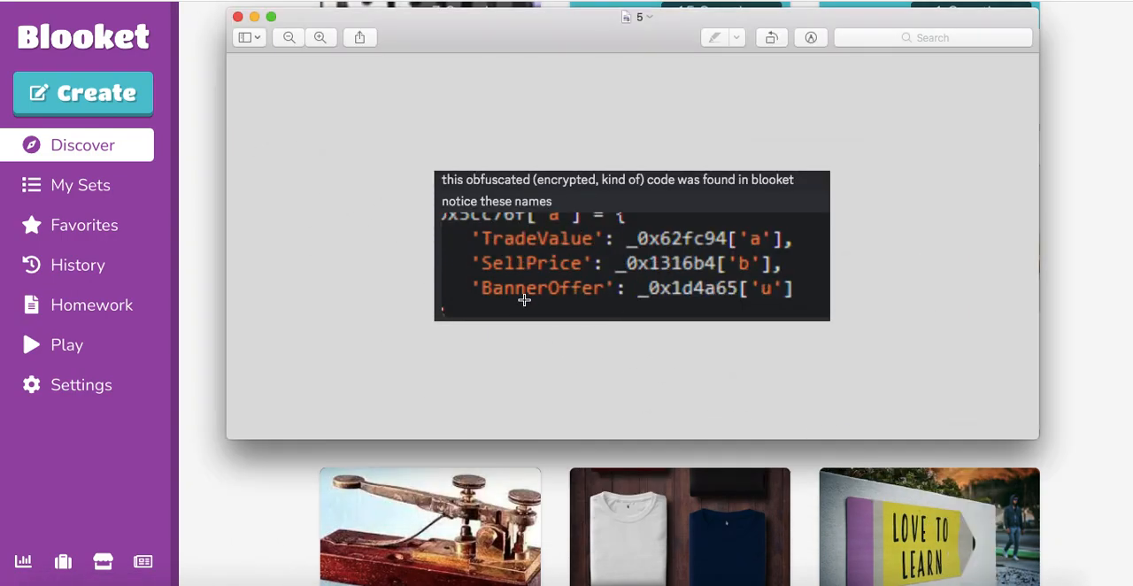
mouse_move(556, 264)
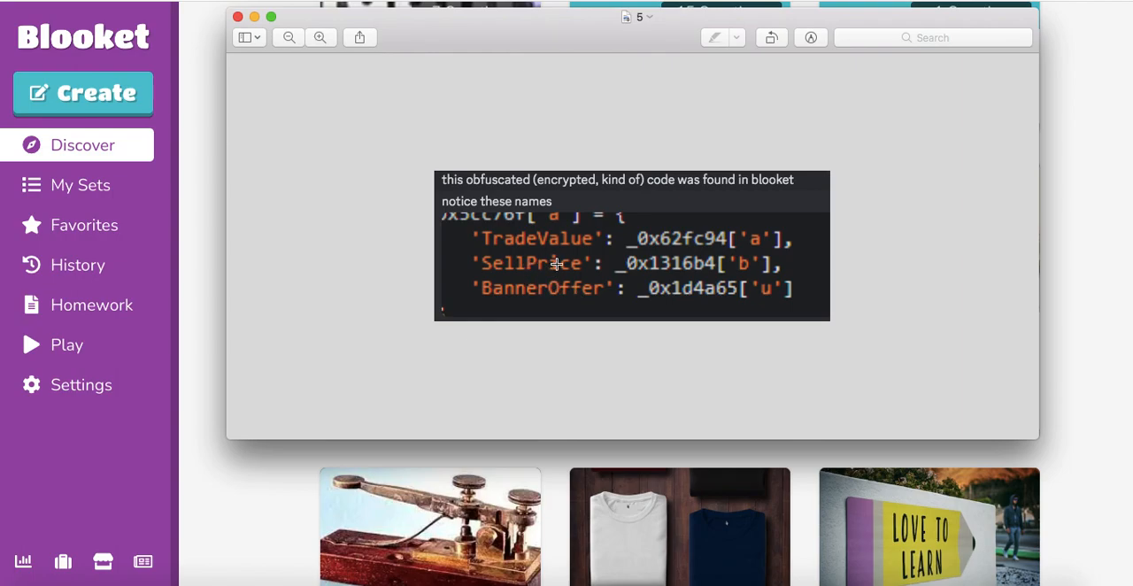
mouse_move(556, 255)
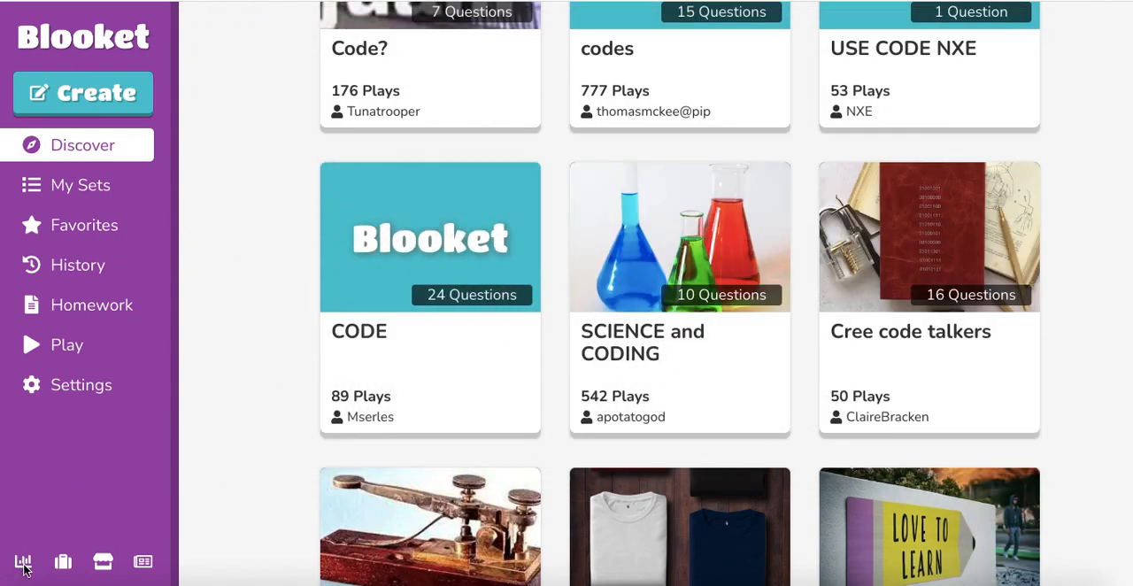
left_click(23, 562)
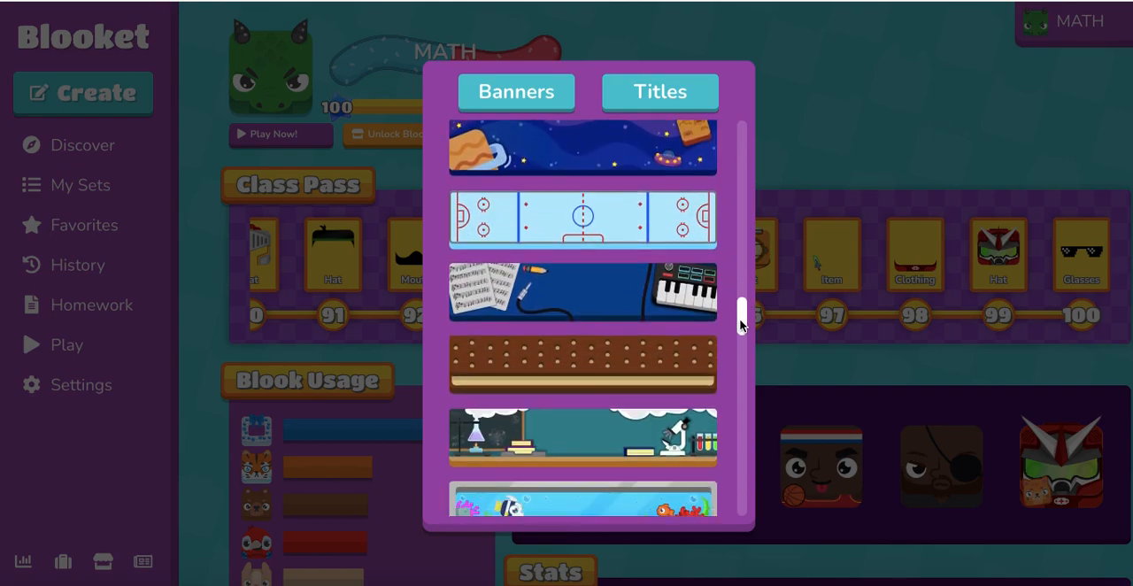
Scroll down through the Banners collection and pick the chalkboard banner.
scroll("down", 3)
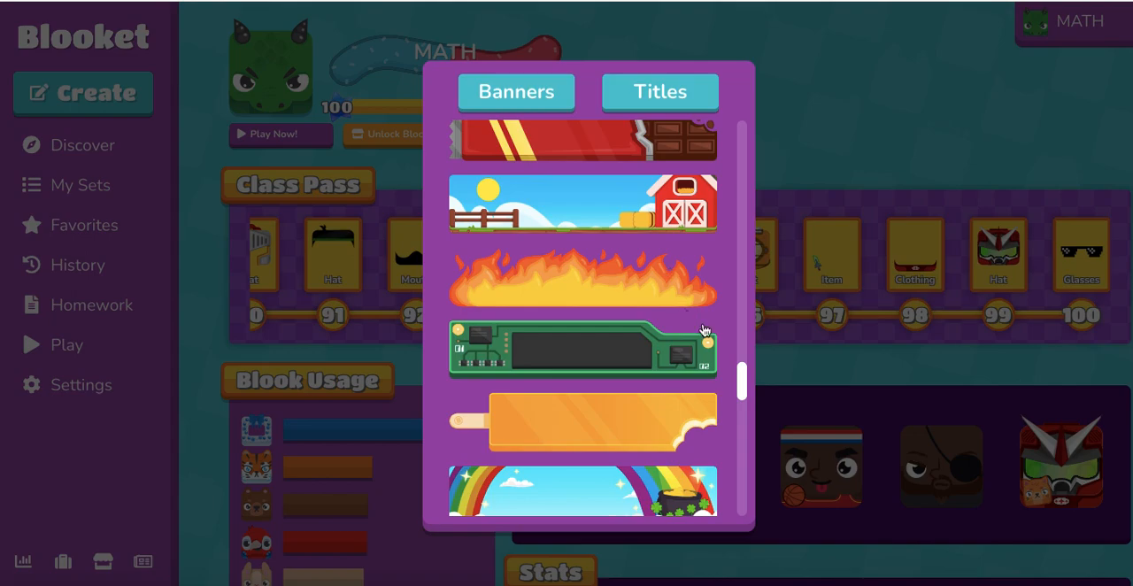
scroll("down", 3)
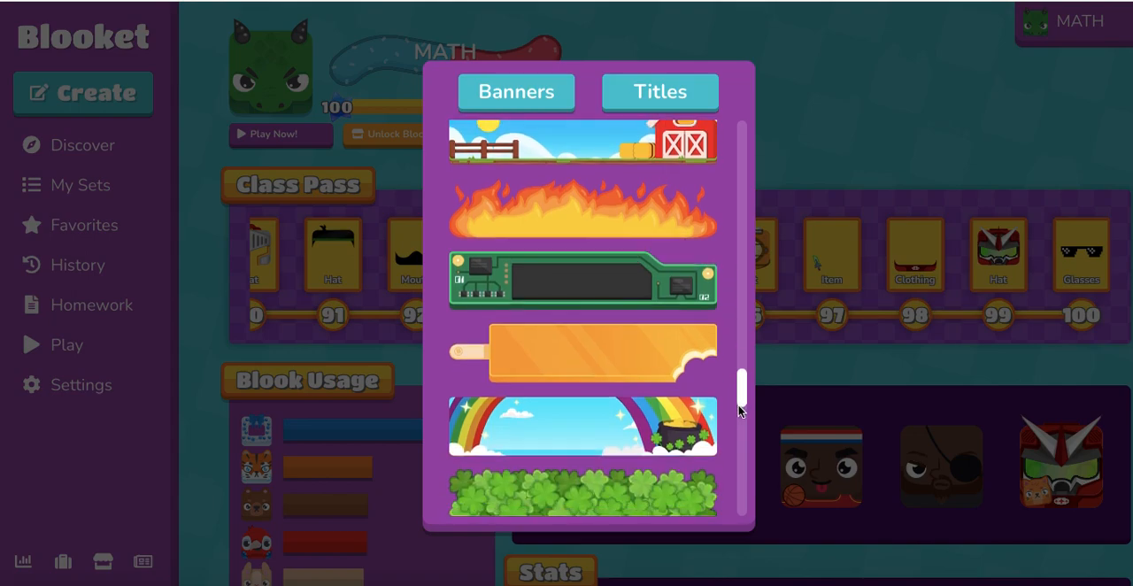
scroll("down", 3)
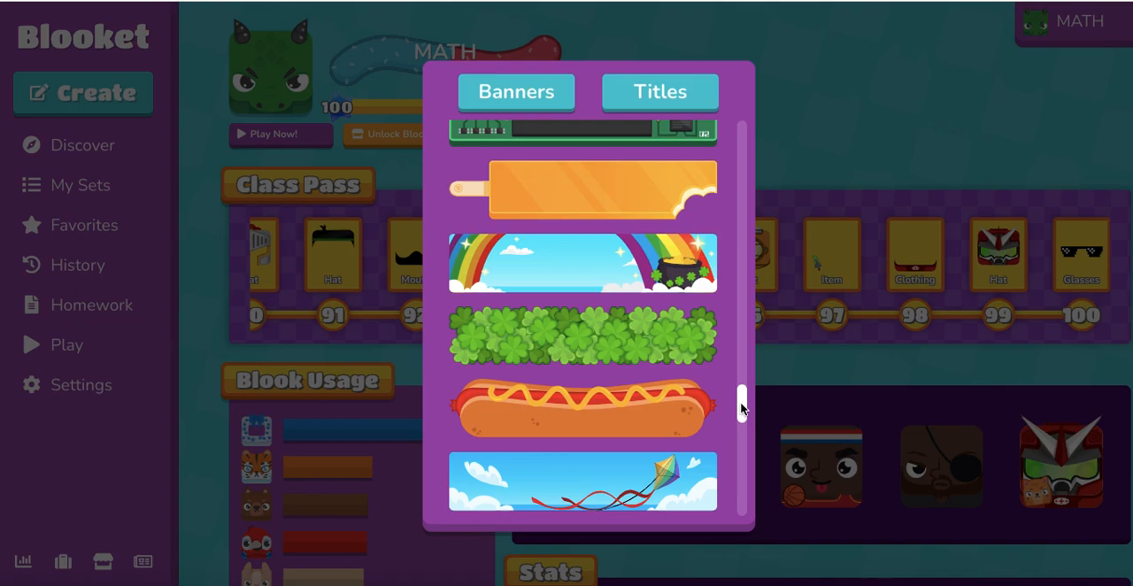
scroll("down", 3)
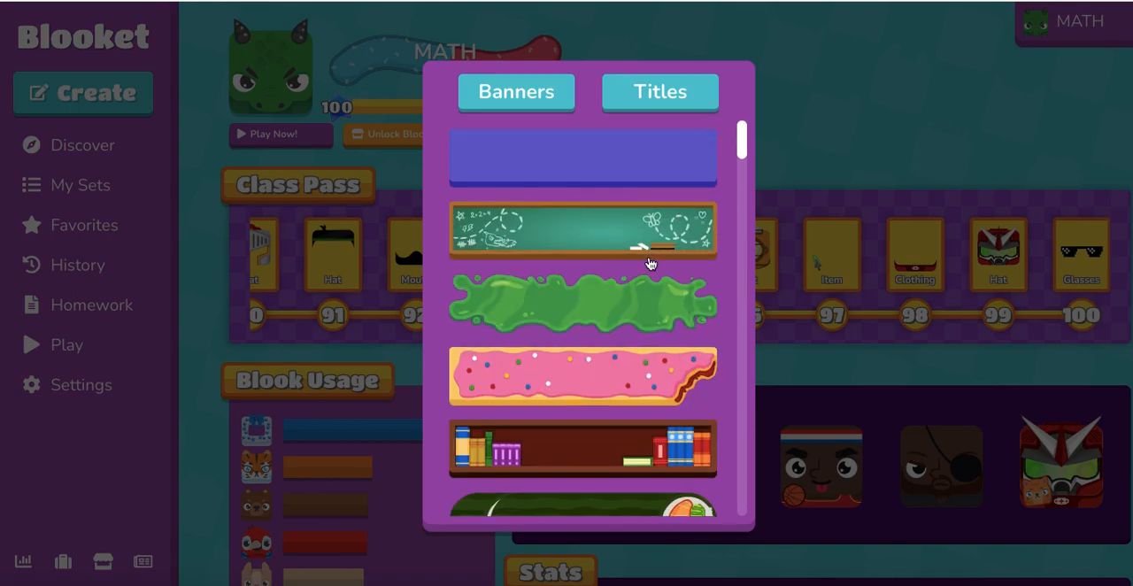
left_click(582, 230)
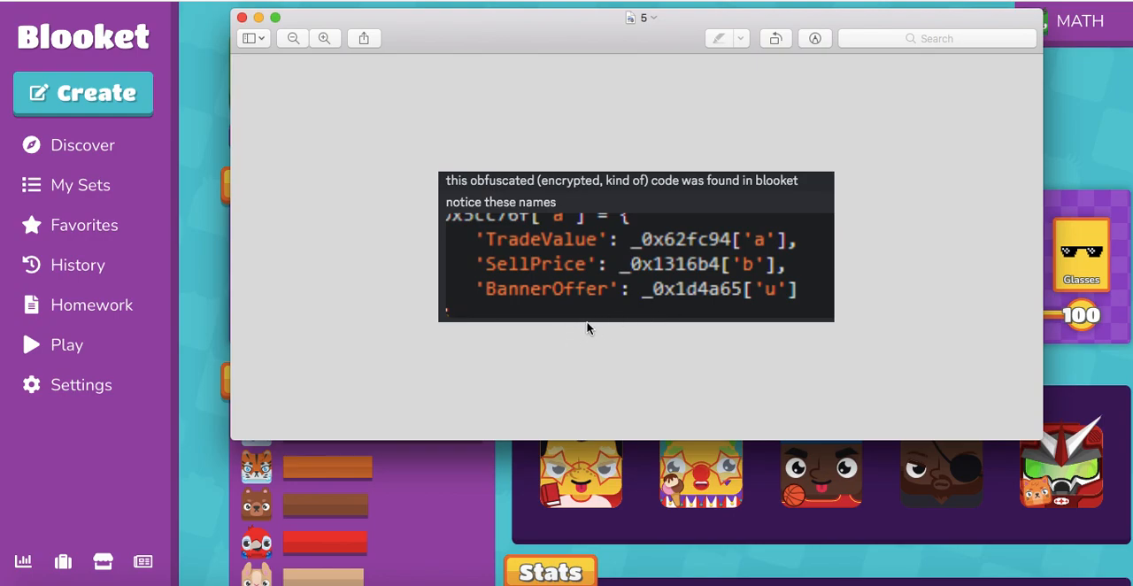
mouse_move(583, 269)
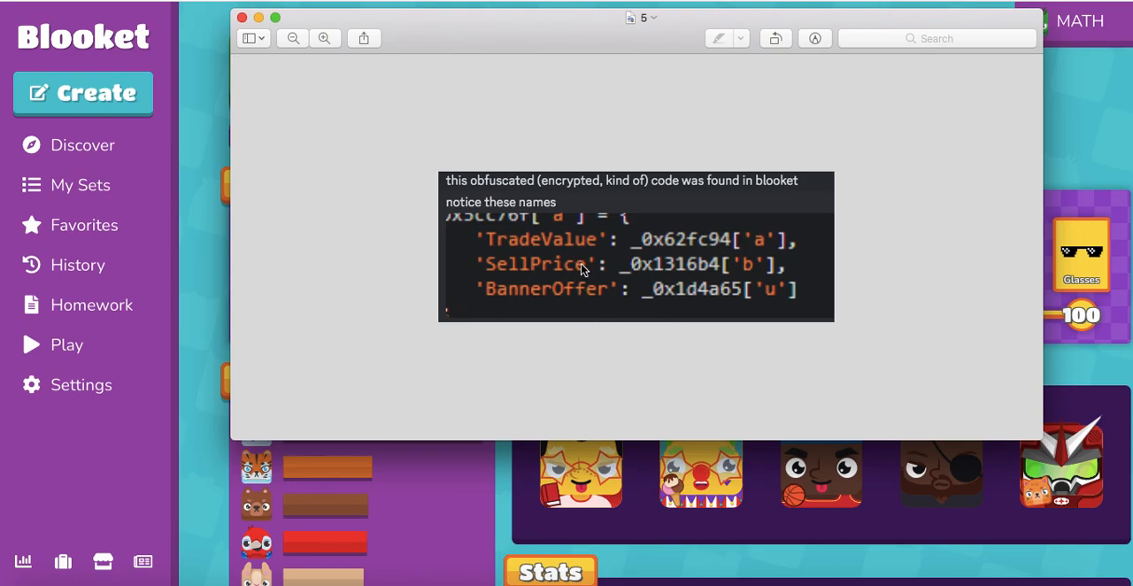